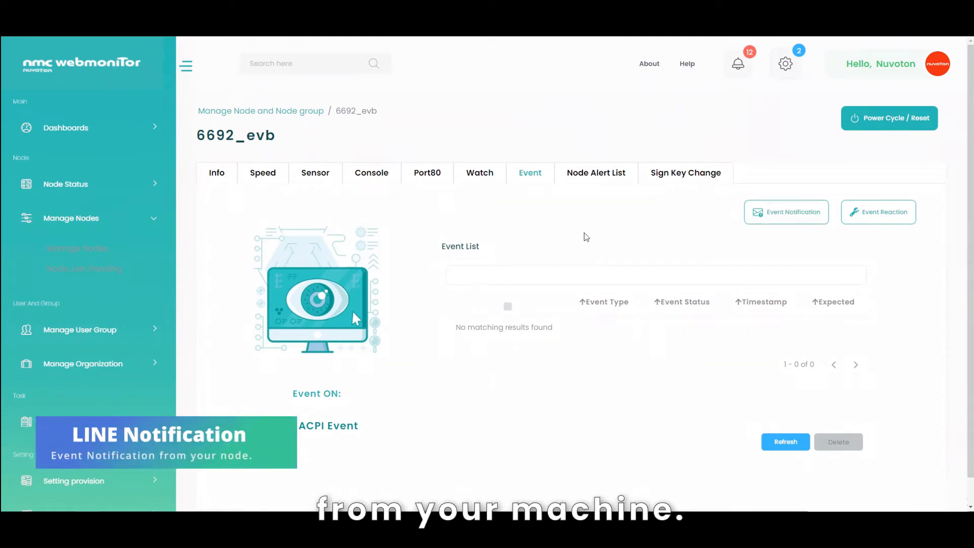
Enable Line Notification in node 6692_evb's event notification settings and save.
click(786, 212)
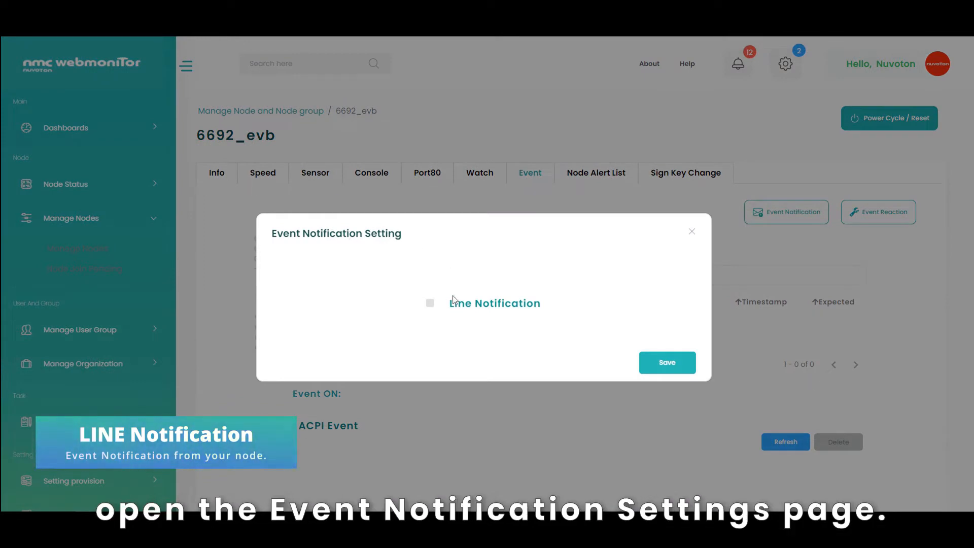
click(430, 303)
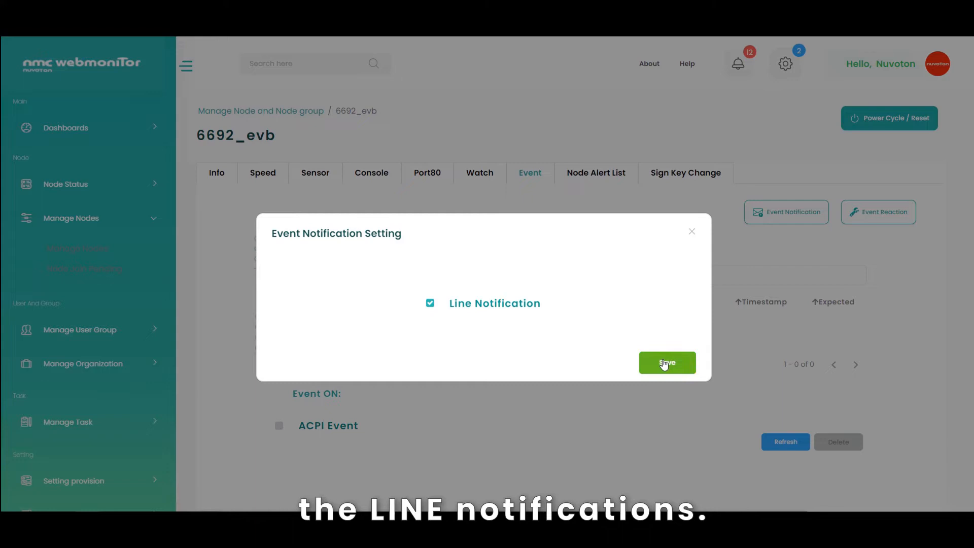
click(667, 363)
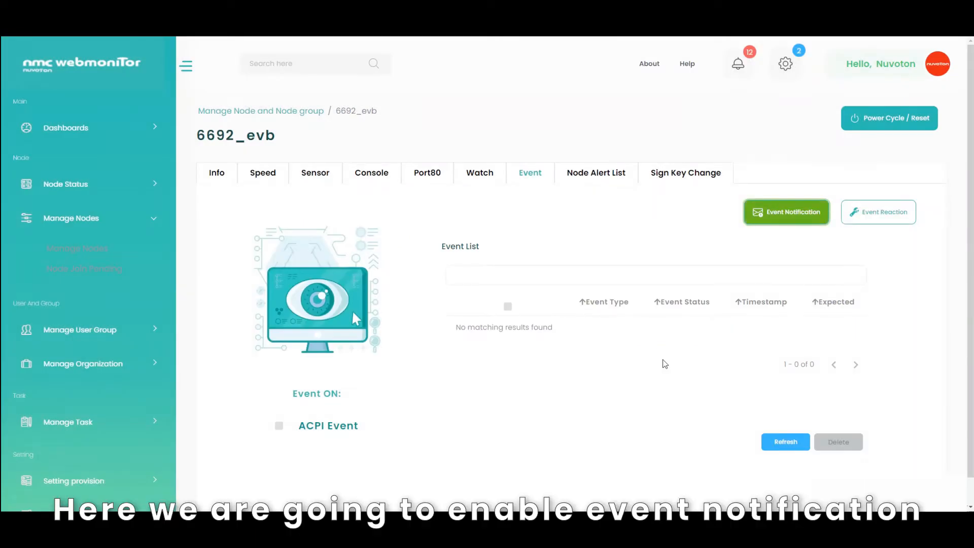
mouse_move(652, 378)
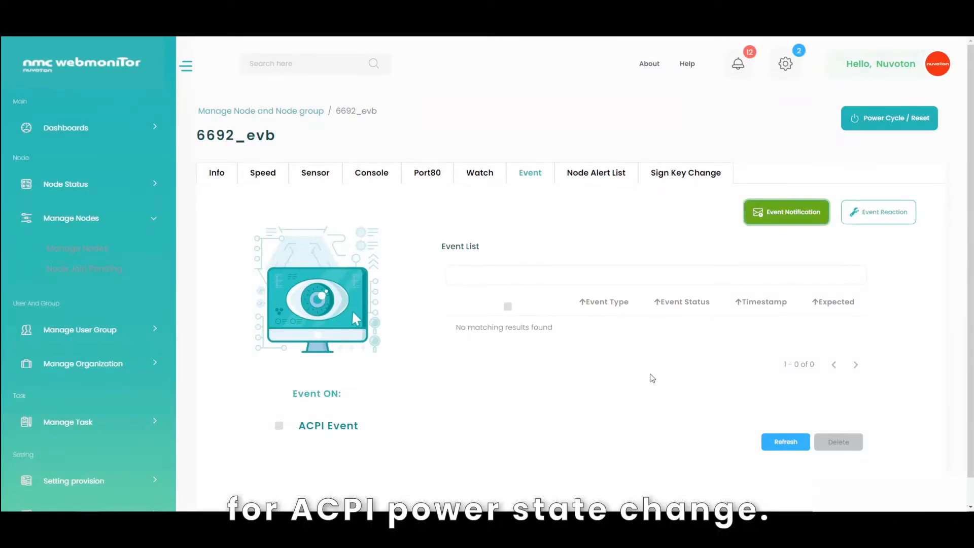
mouse_move(347, 369)
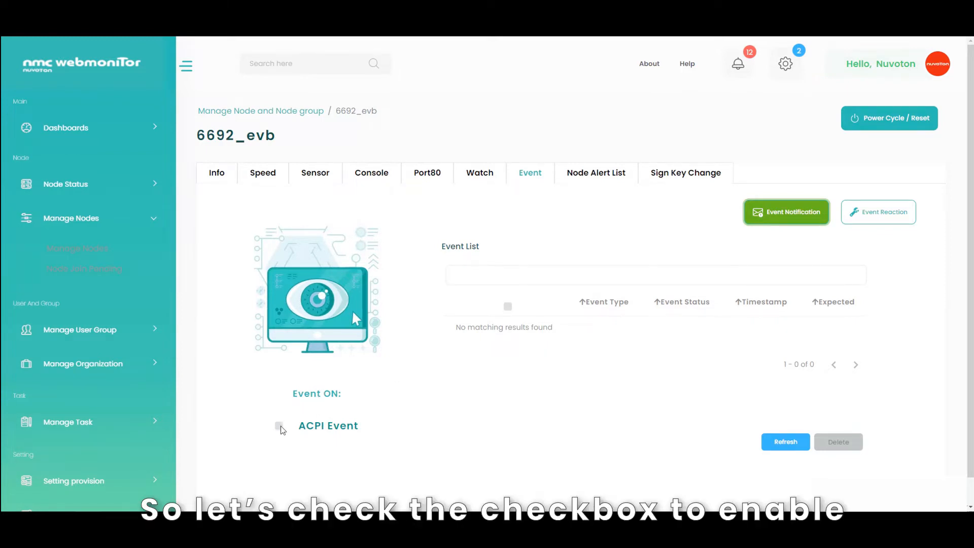
Tick ACPI Event under Event ON for node 6692_evb.
click(278, 426)
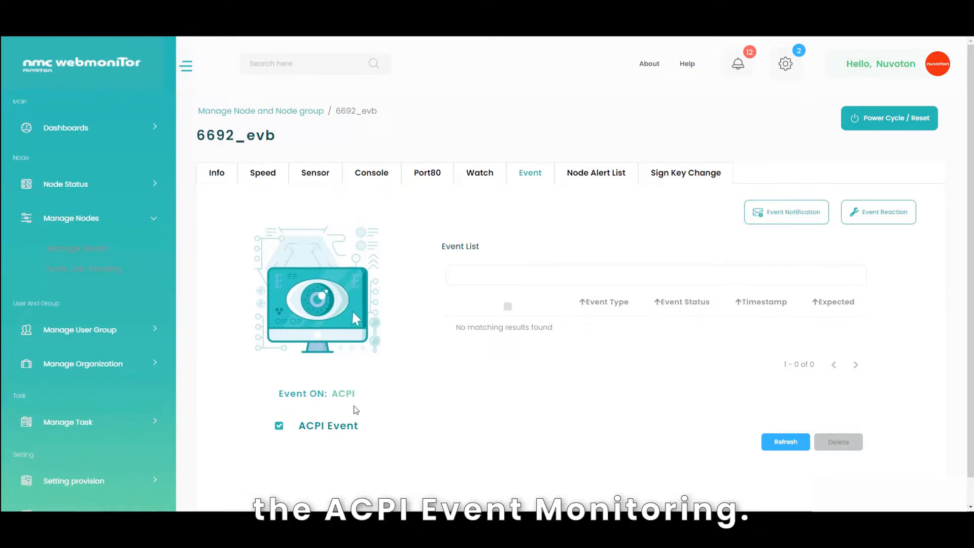
mouse_move(474, 407)
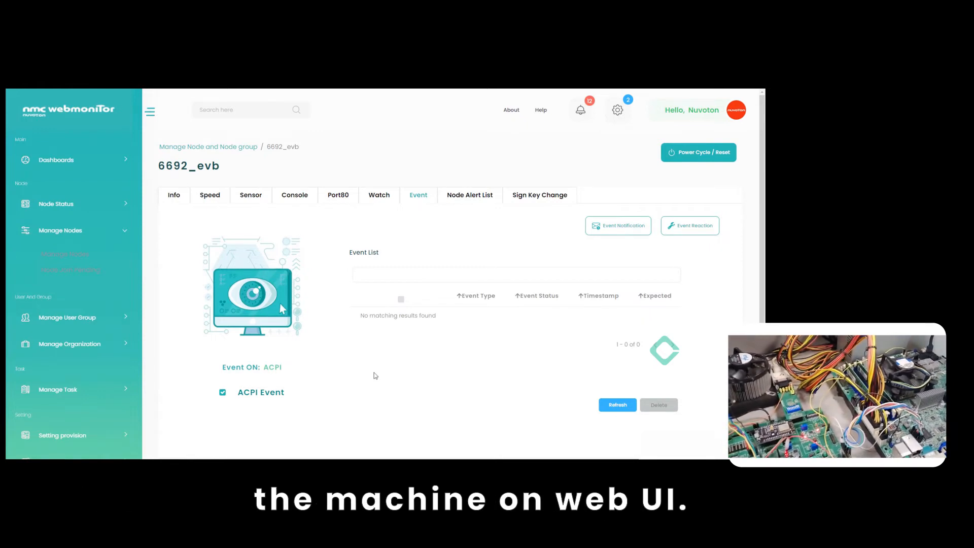
click(616, 404)
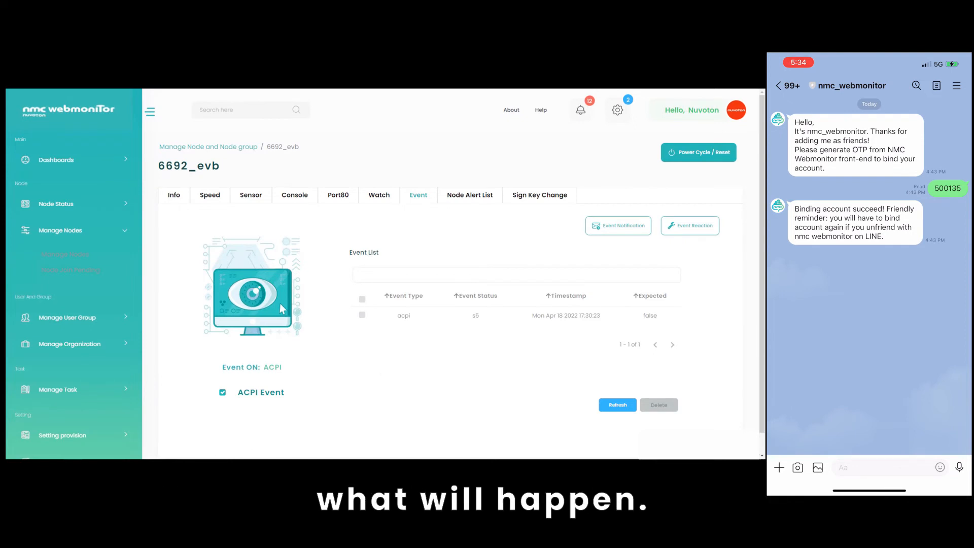
mouse_move(426, 400)
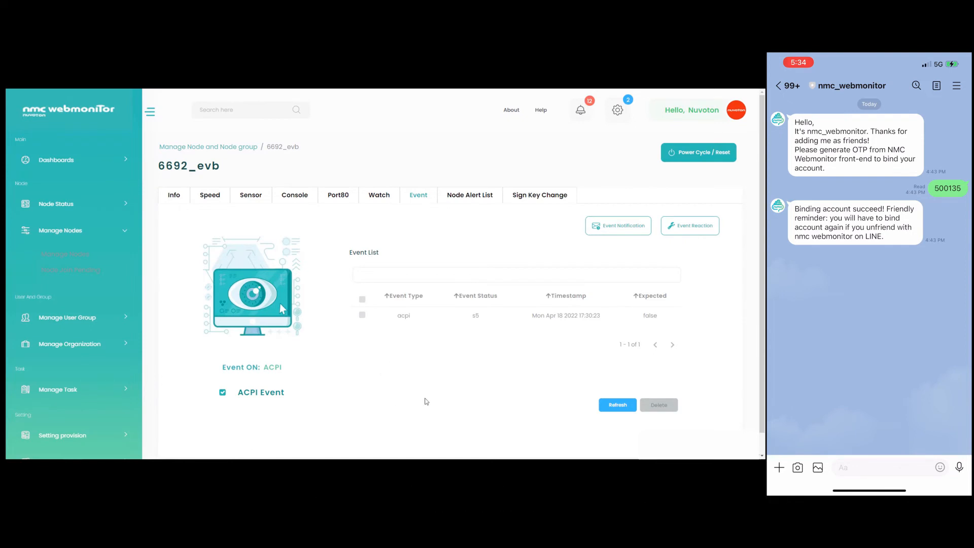
mouse_move(549, 335)
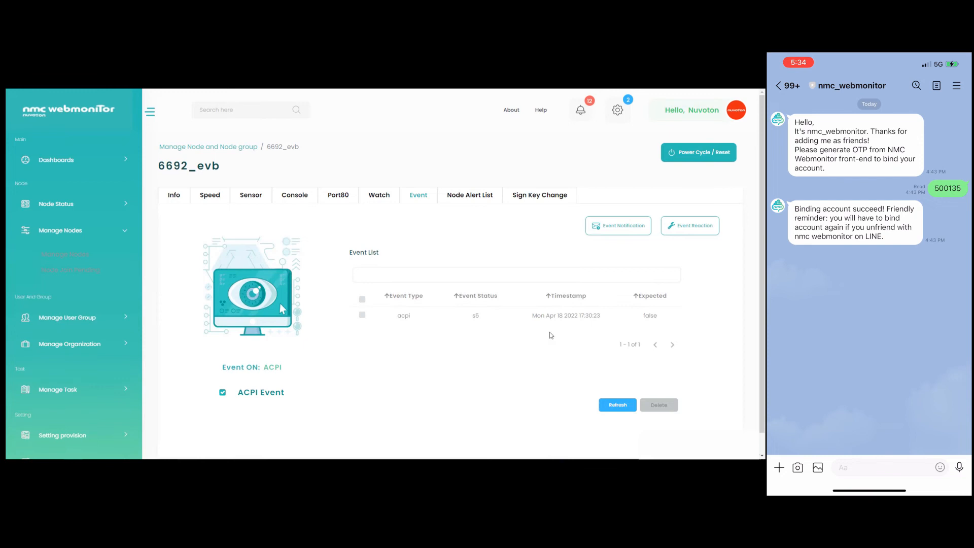